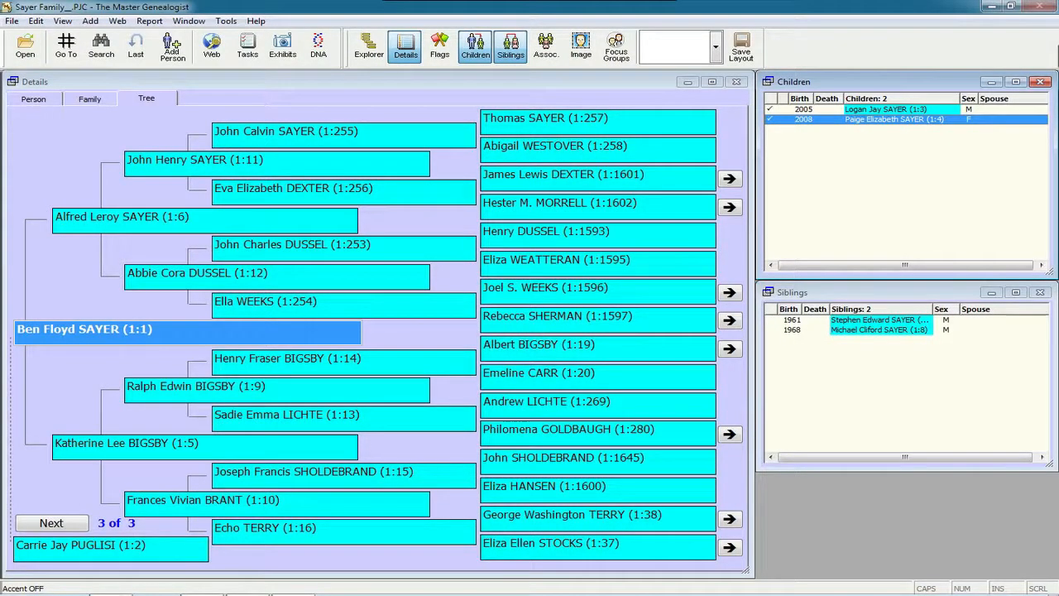
mouse_move(403, 47)
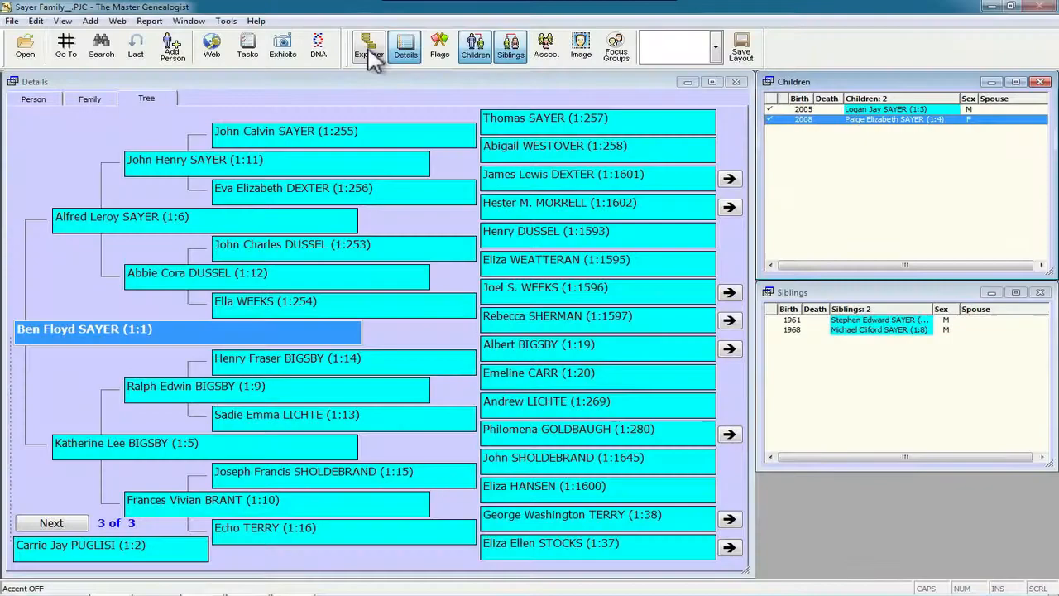
- Show the Project Explorer listing all 2048 names beside the tree
left_click(371, 45)
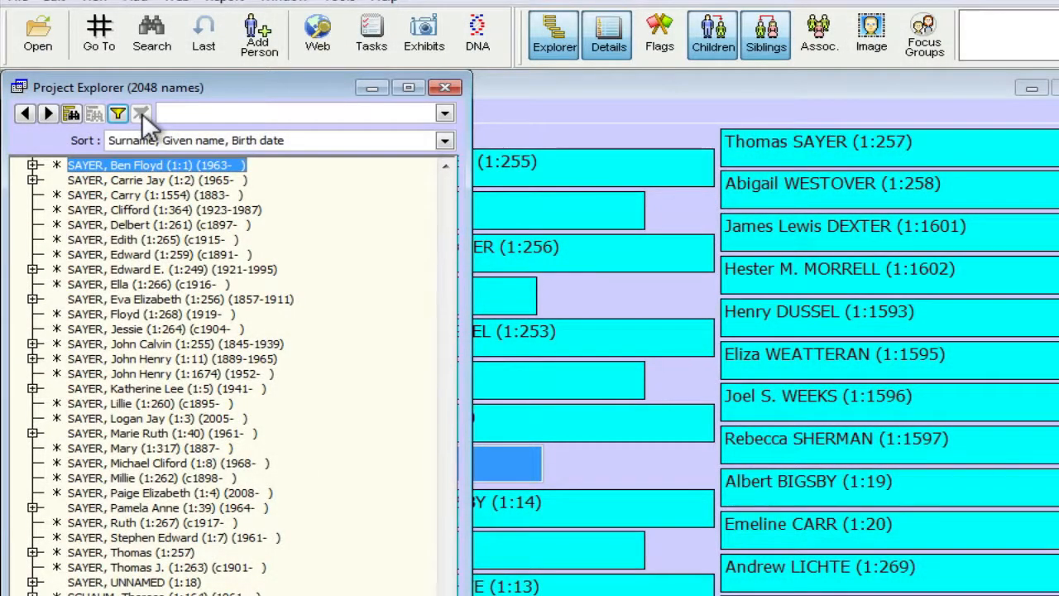
mouse_move(143, 123)
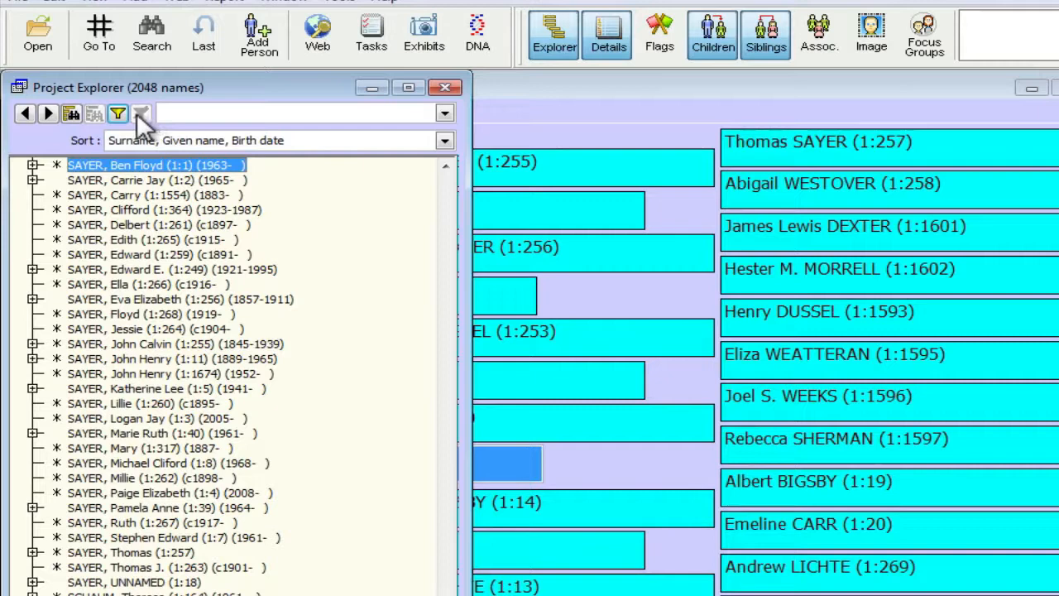
mouse_move(119, 113)
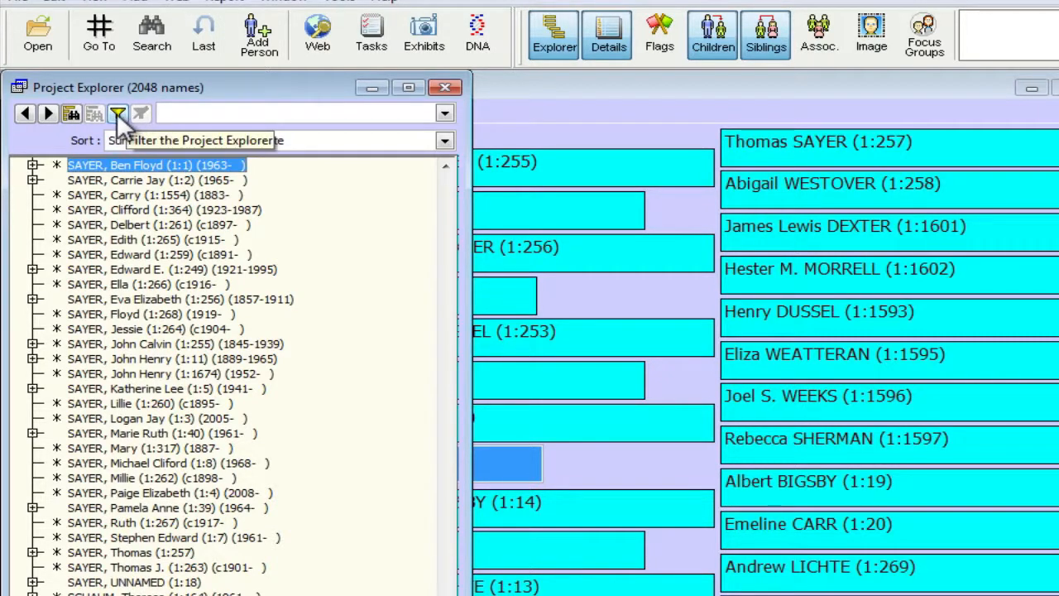
mouse_move(122, 124)
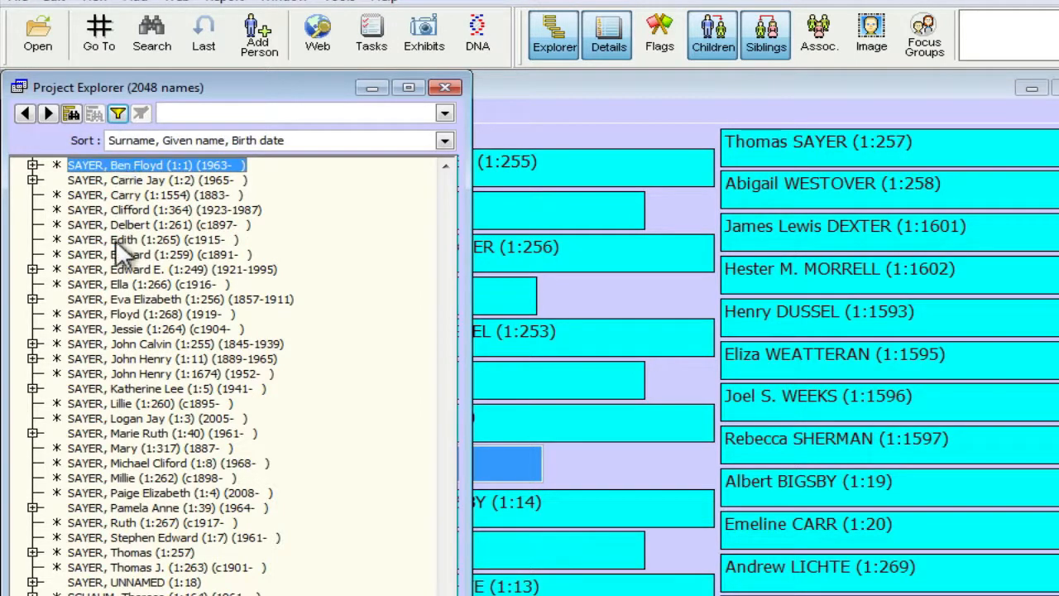
mouse_move(118, 113)
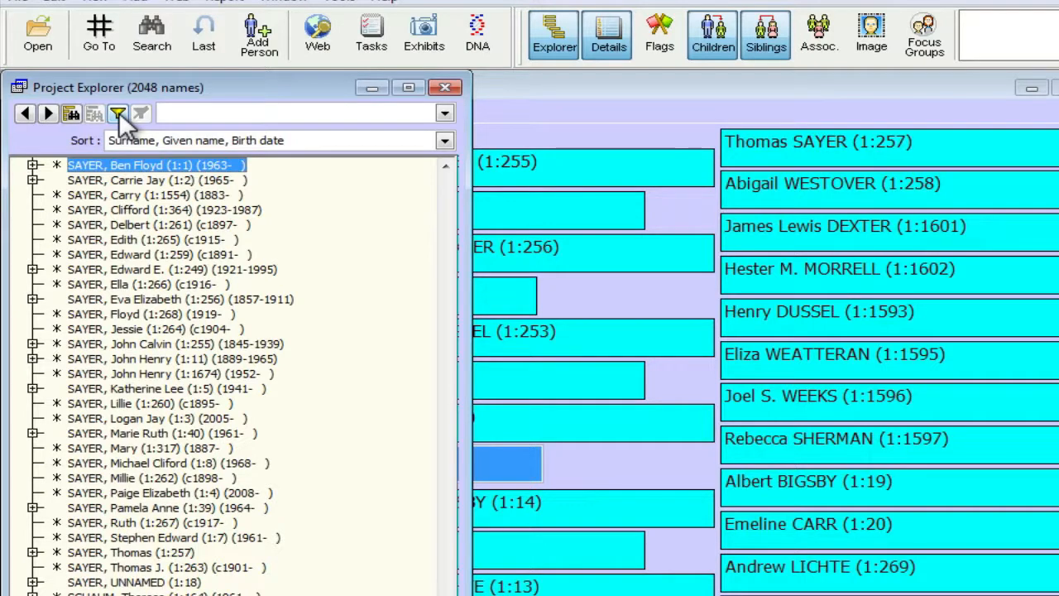
- Build a filter clause 'Is a Patrilineal Ancestor of ID #' with value 1:1
left_click(119, 113)
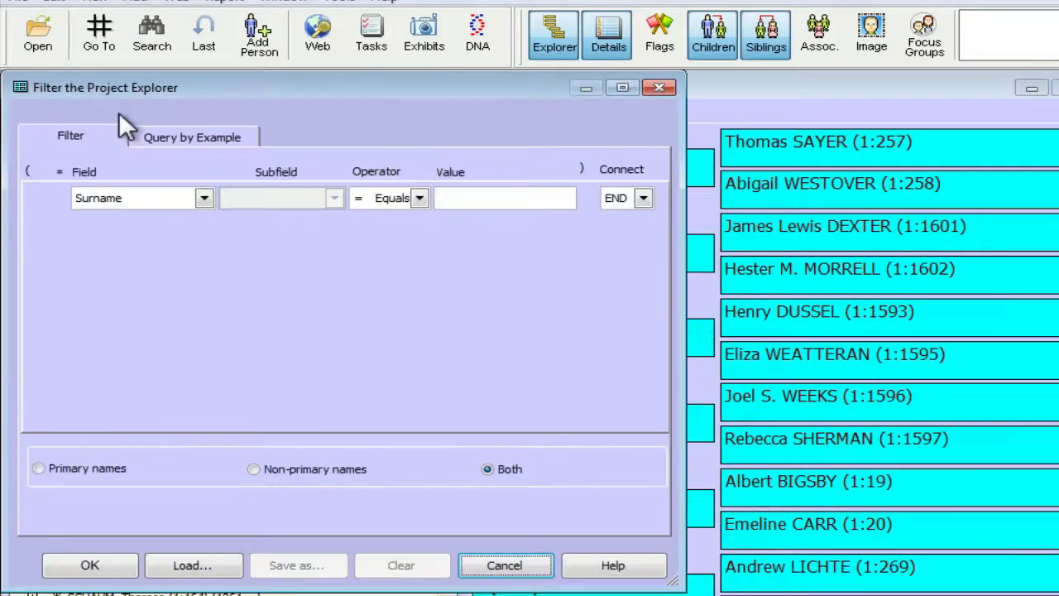
mouse_move(205, 205)
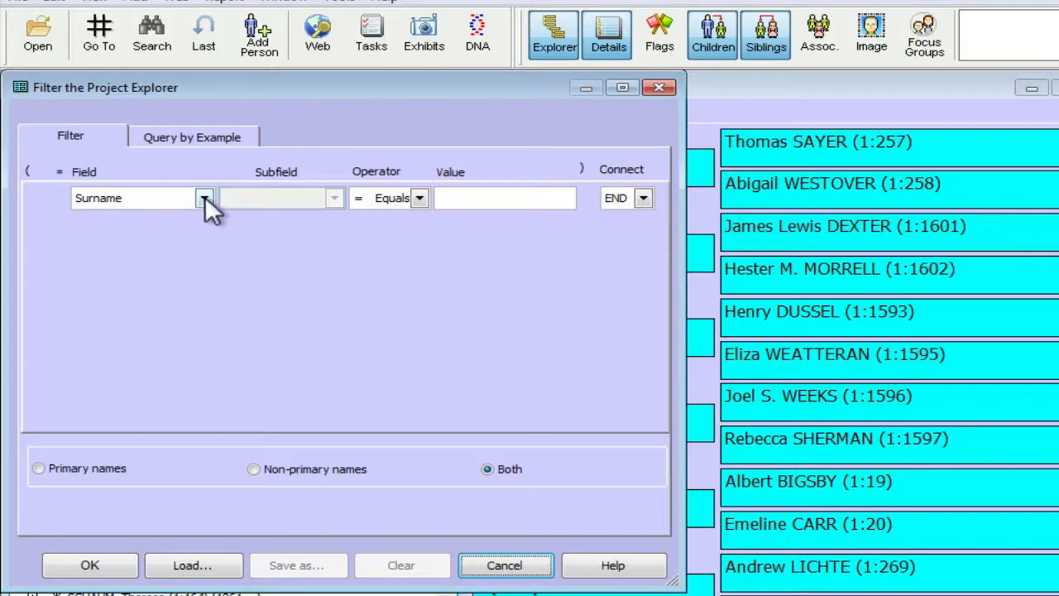
left_click(204, 199)
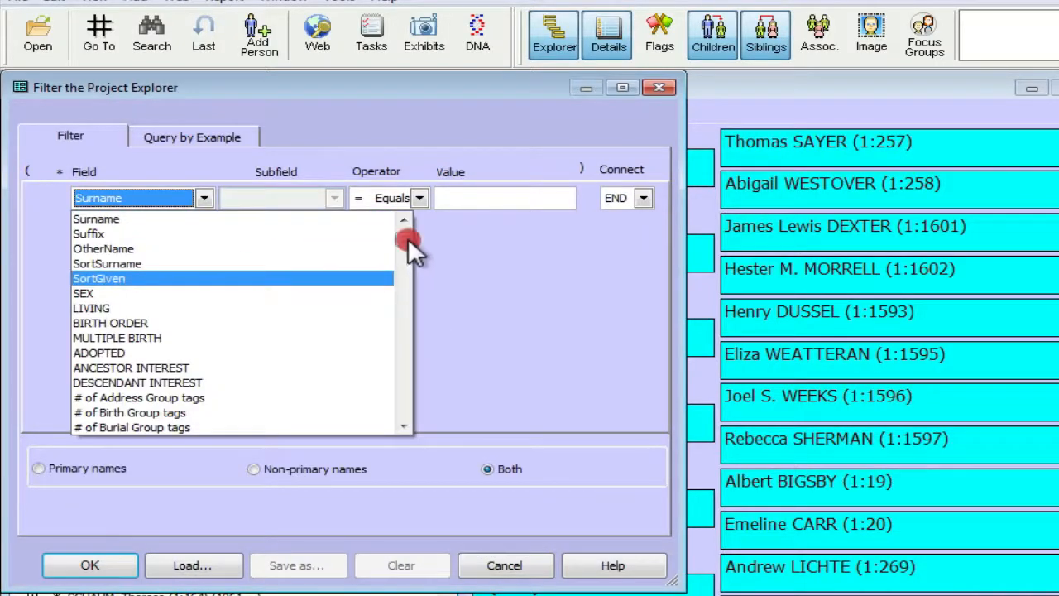
scroll("down", 3)
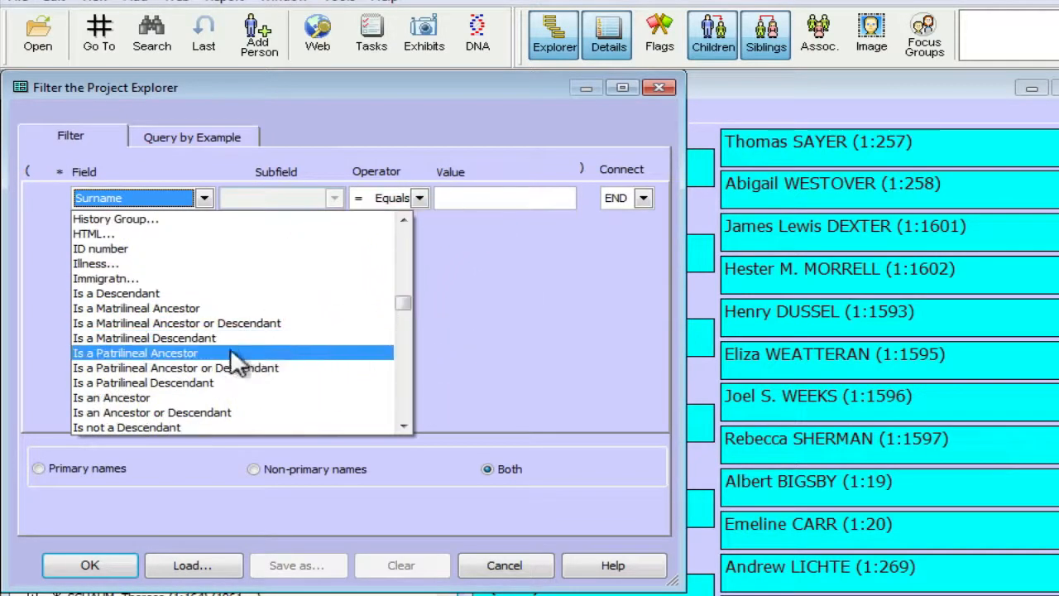
mouse_move(174, 368)
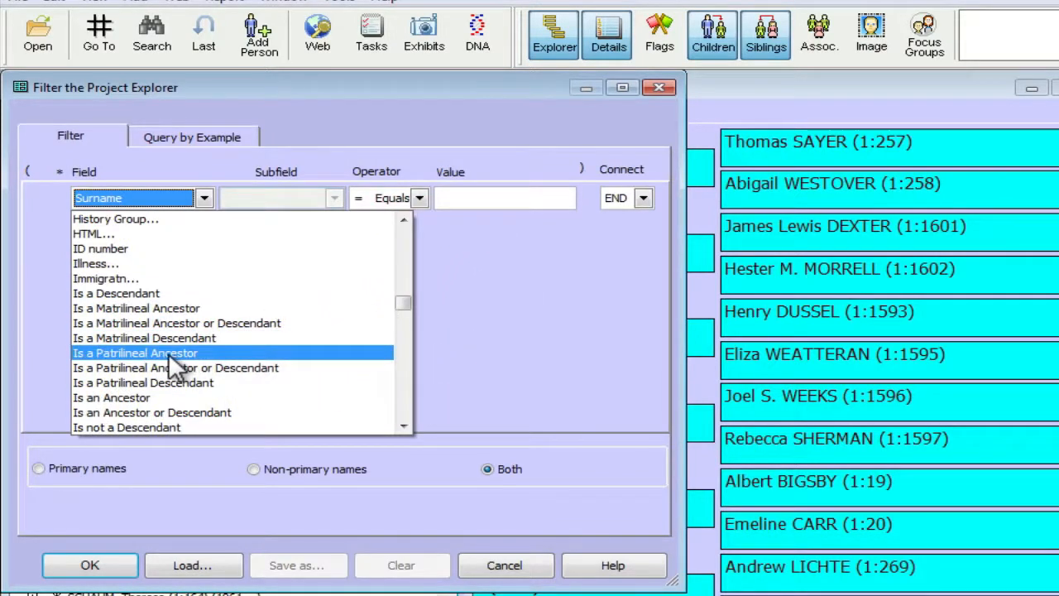
left_click(136, 353)
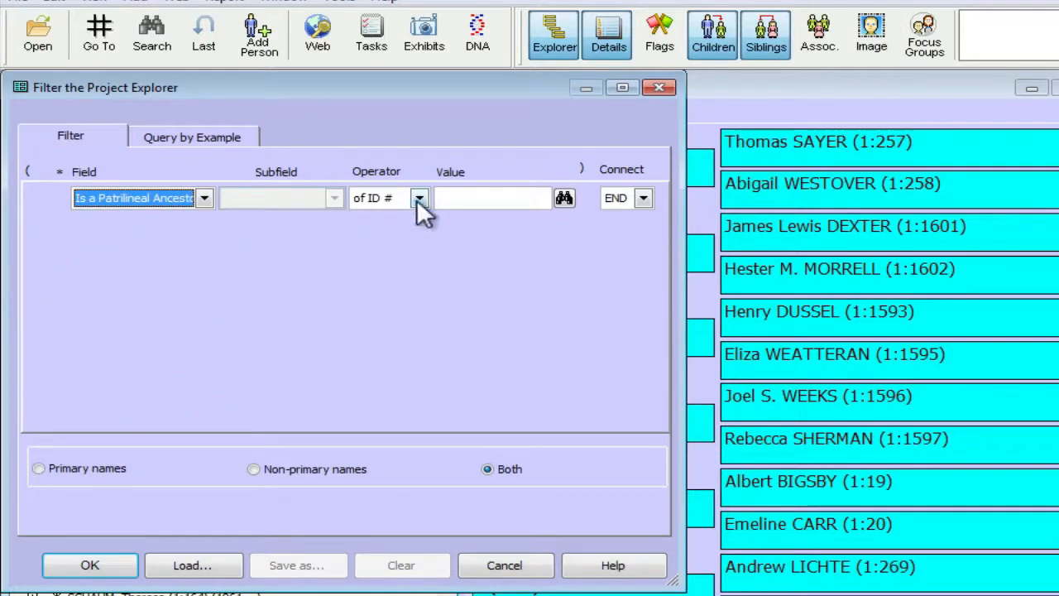
left_click(421, 199)
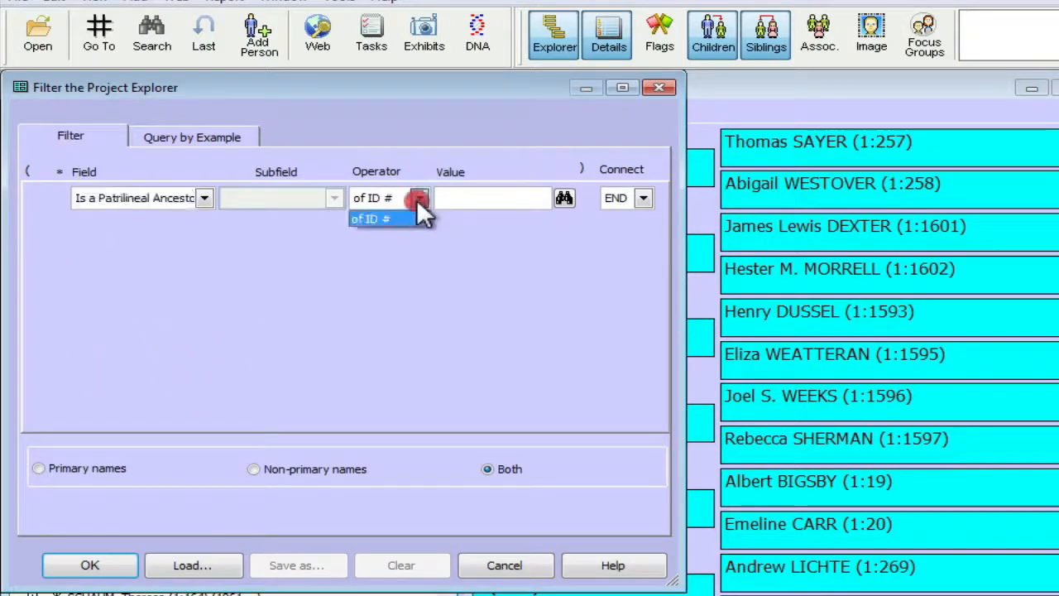
left_click(391, 218)
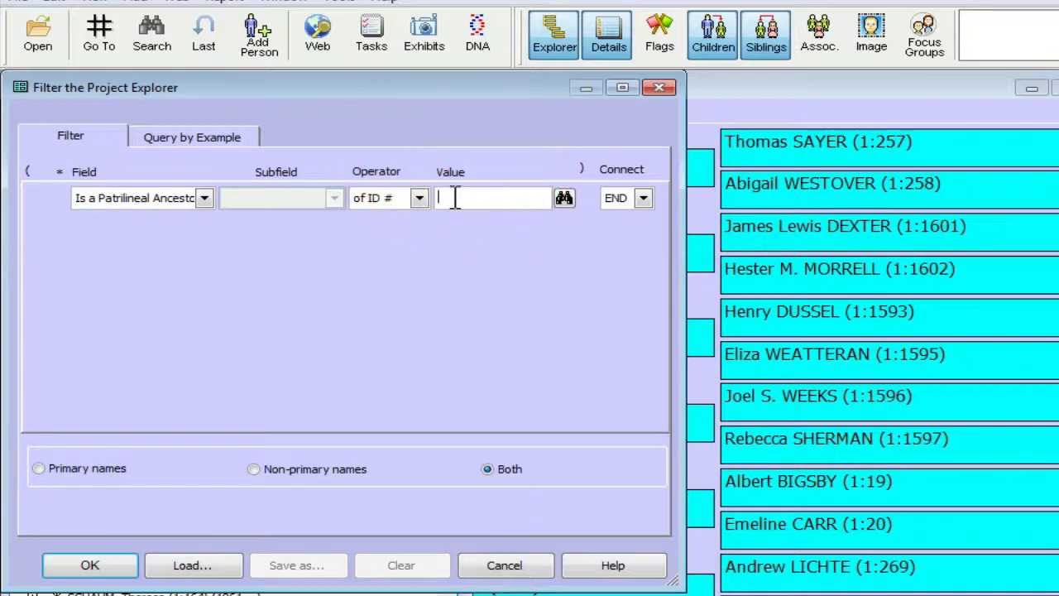
type("1:1")
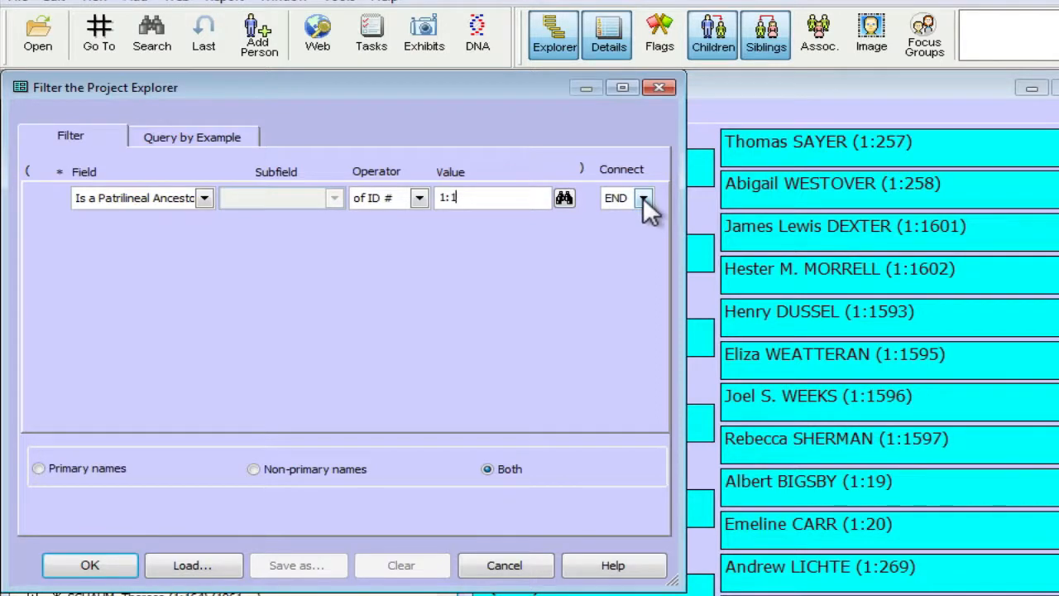
- Join a second clause 'Is a Matrilineal Ancestor of ID #' 1:1 with OR
left_click(645, 199)
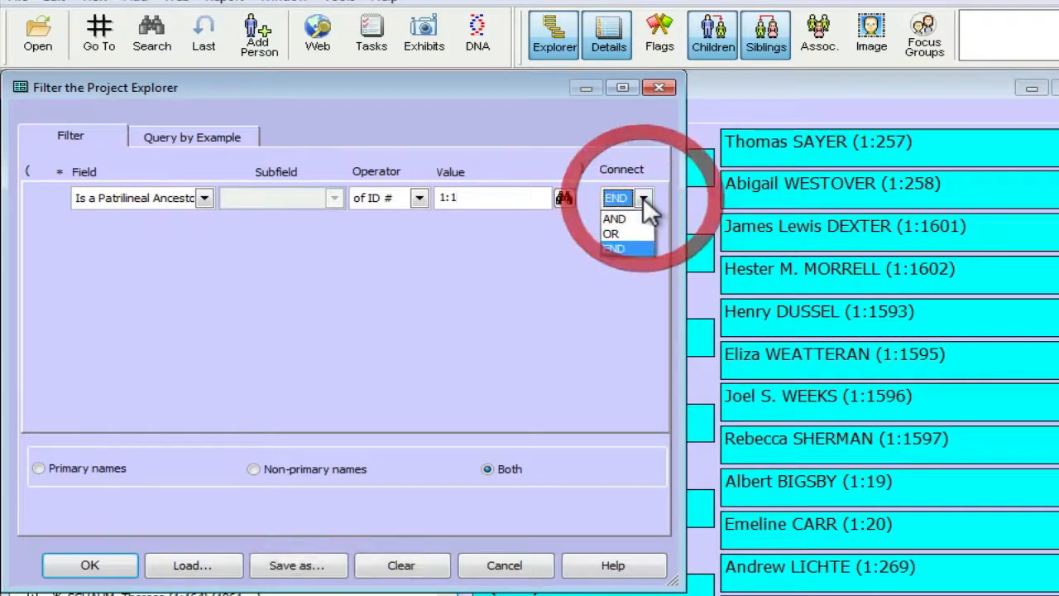
mouse_move(616, 235)
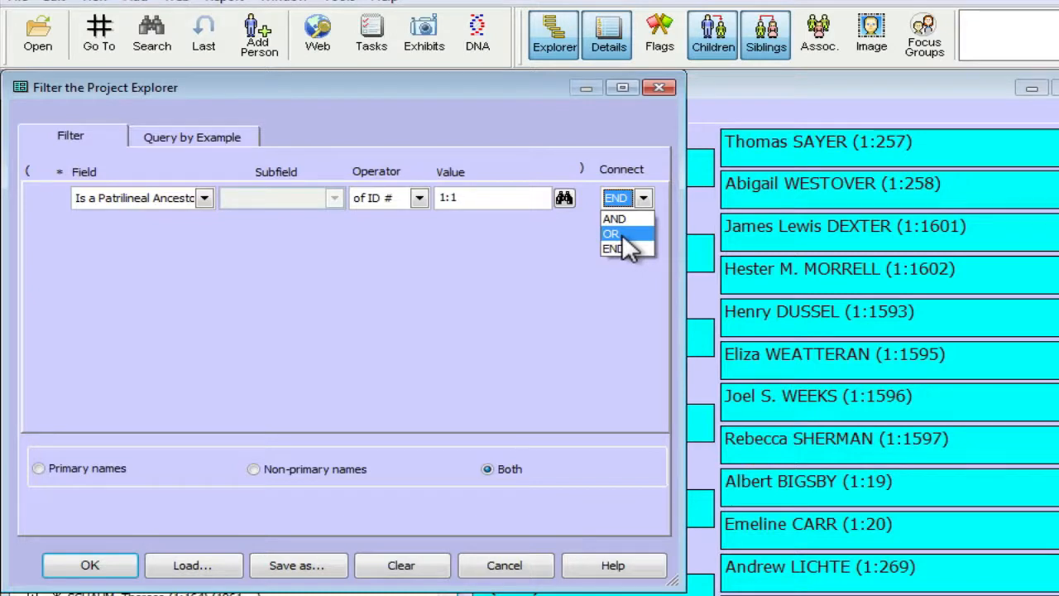
mouse_move(625, 218)
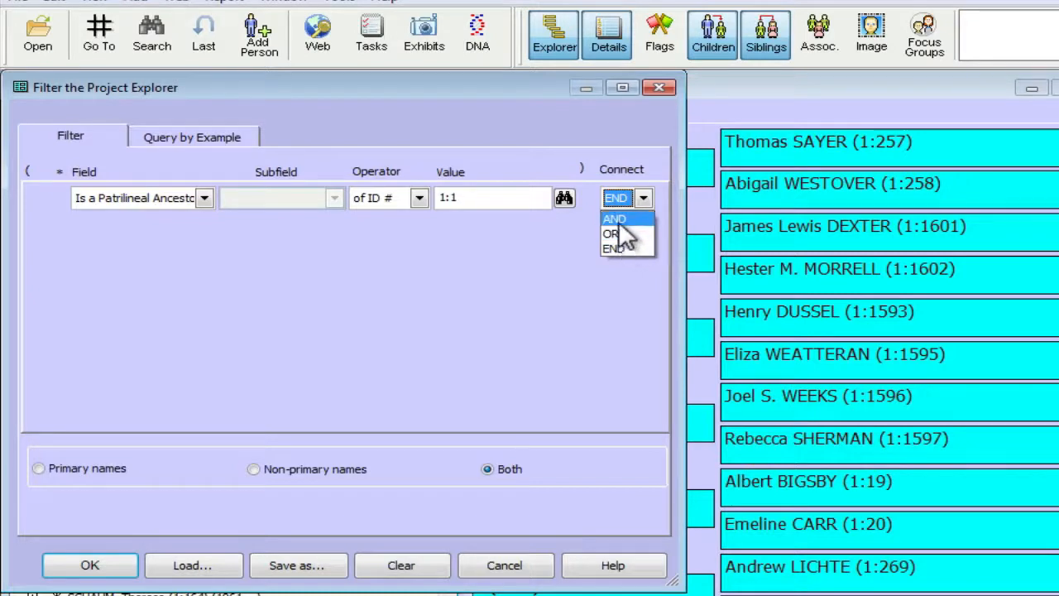
mouse_move(627, 240)
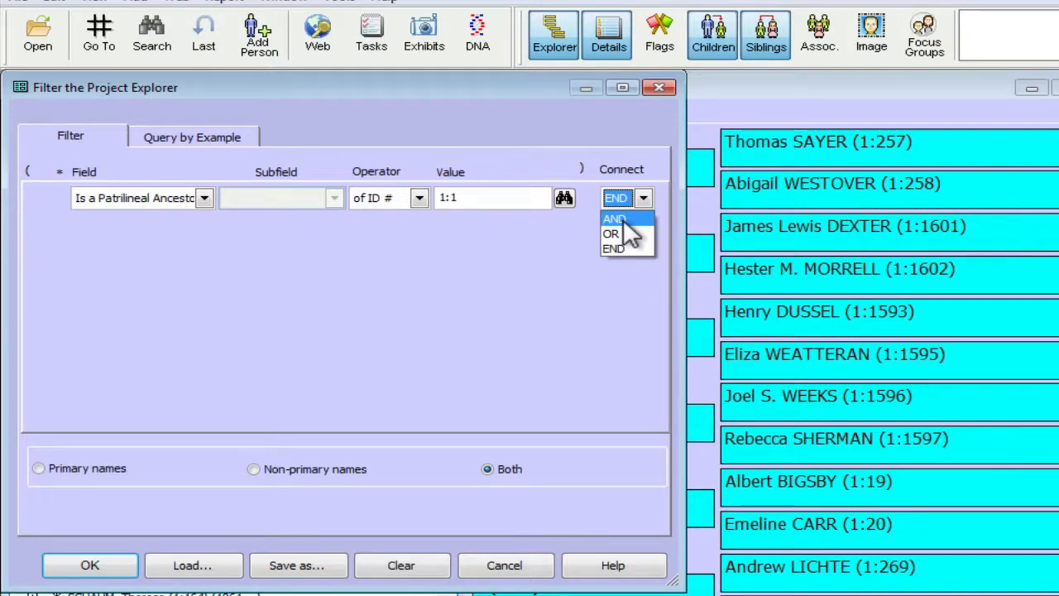
mouse_move(619, 233)
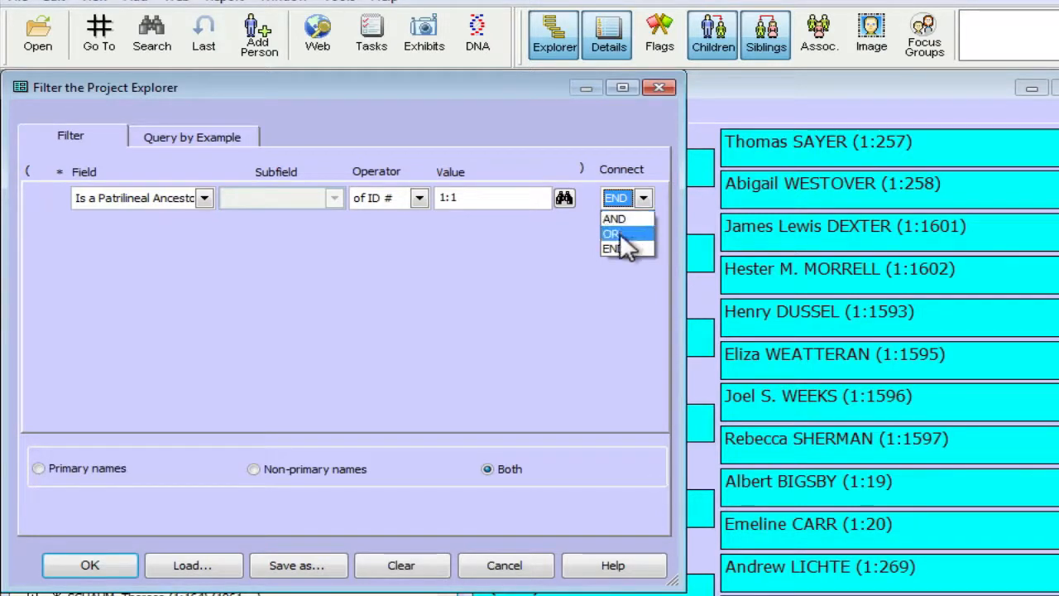
left_click(612, 233)
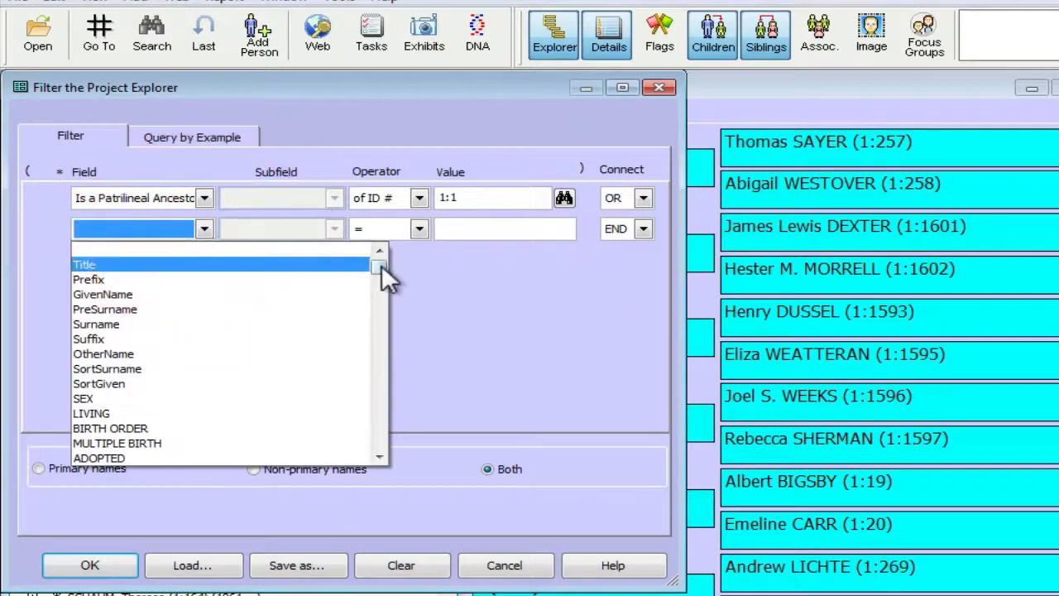
scroll("down", 3)
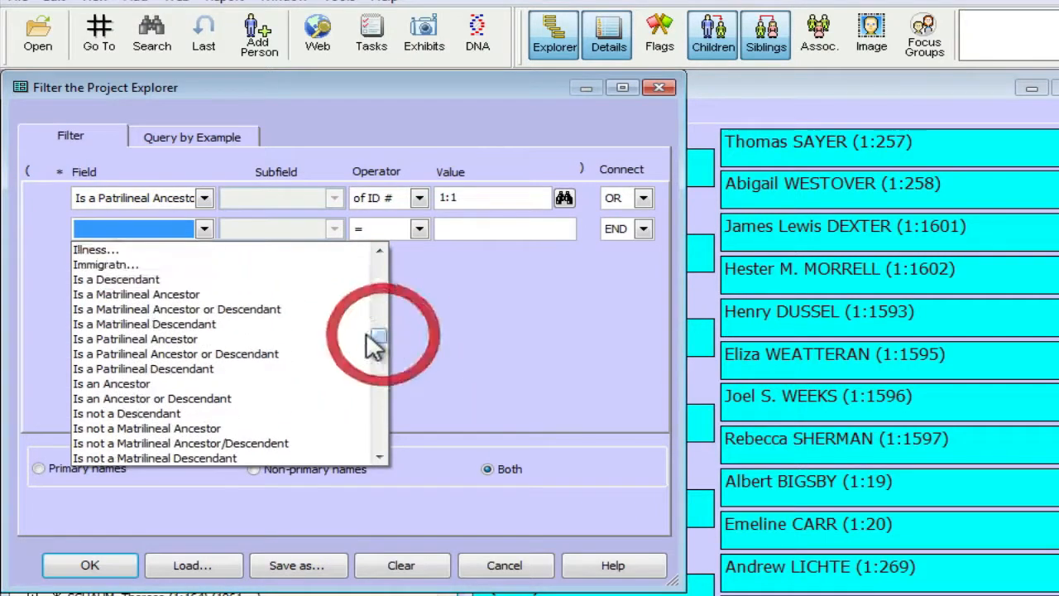
left_click(136, 294)
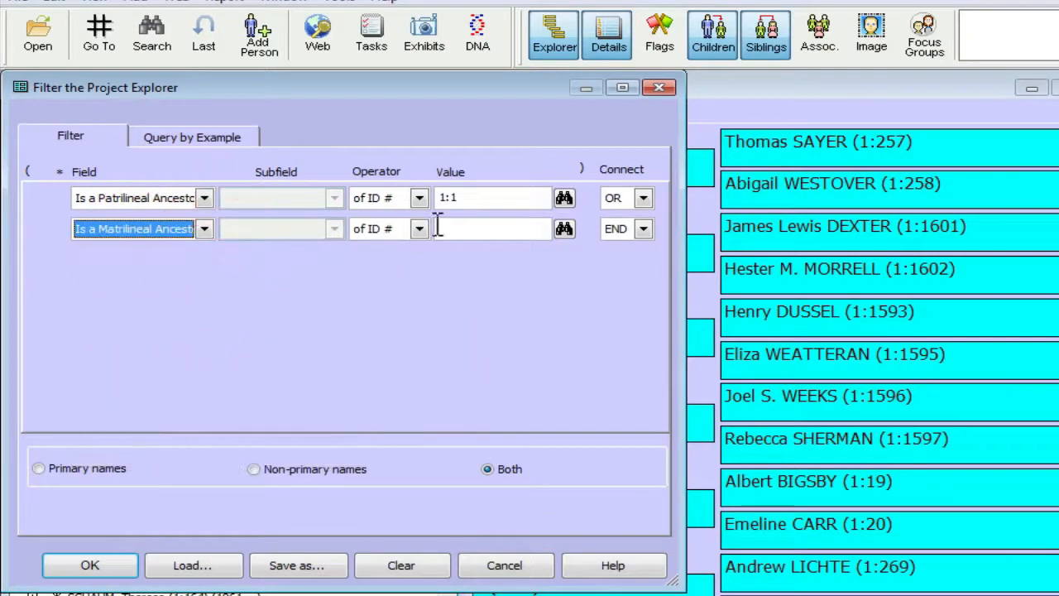
type("1:1")
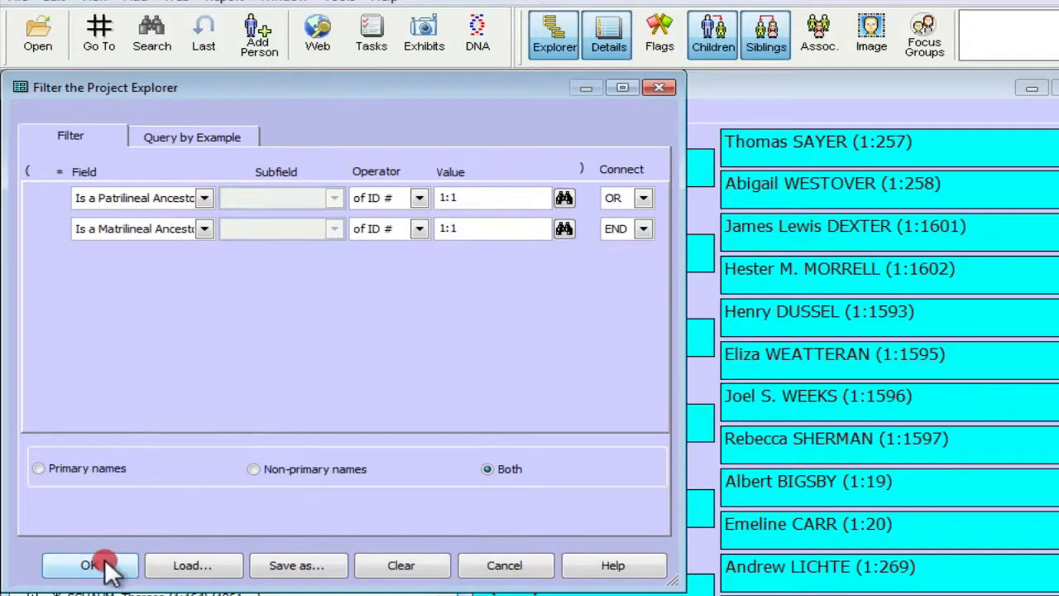
- Apply the two-clause filter, narrowing the list to 17 ancestors of 1:1
left_click(87, 565)
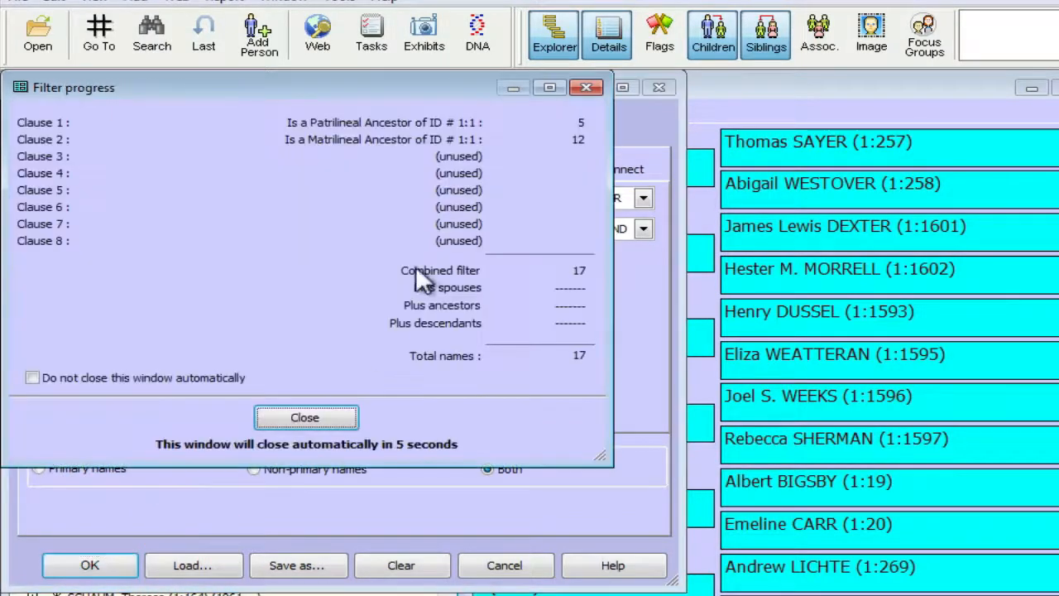
mouse_move(571, 377)
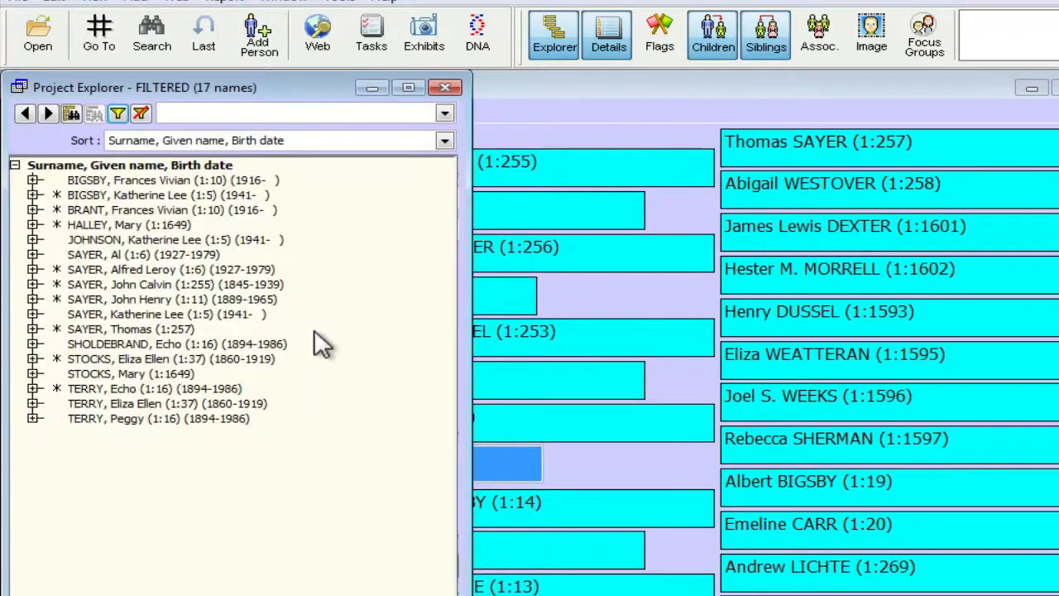
mouse_move(195, 211)
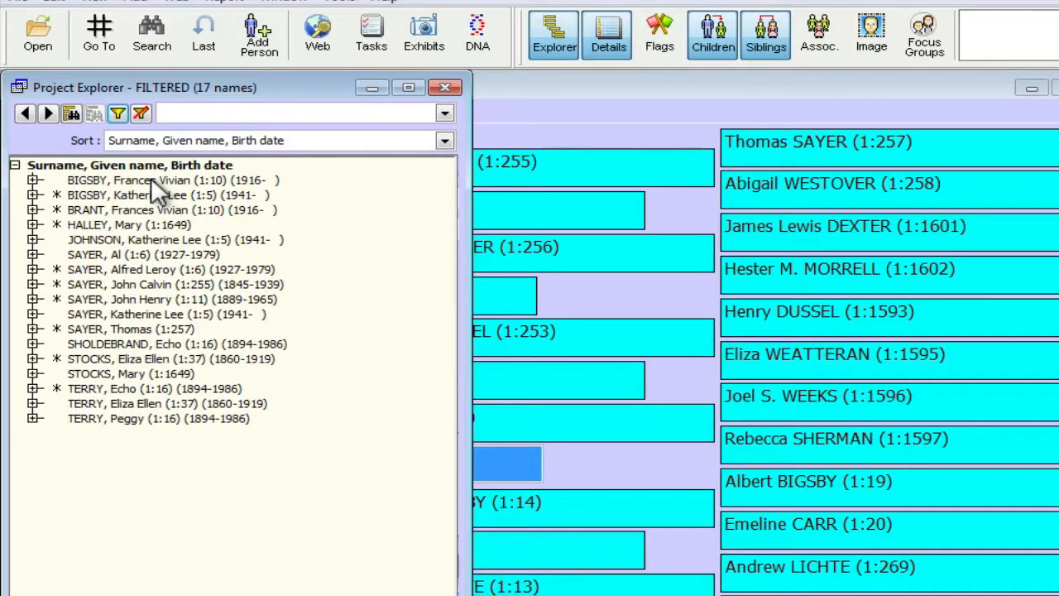
- Select all 17 filtered ancestor names together
left_click(166, 179)
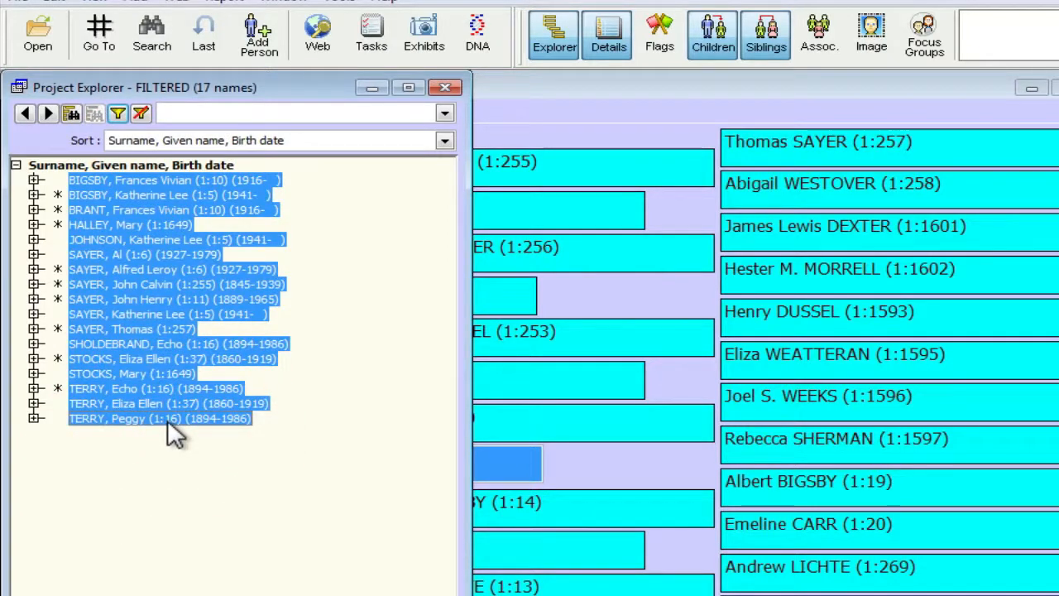
- Bring up the context menu to add the 17 selected names to a Focus Group
right_click(174, 433)
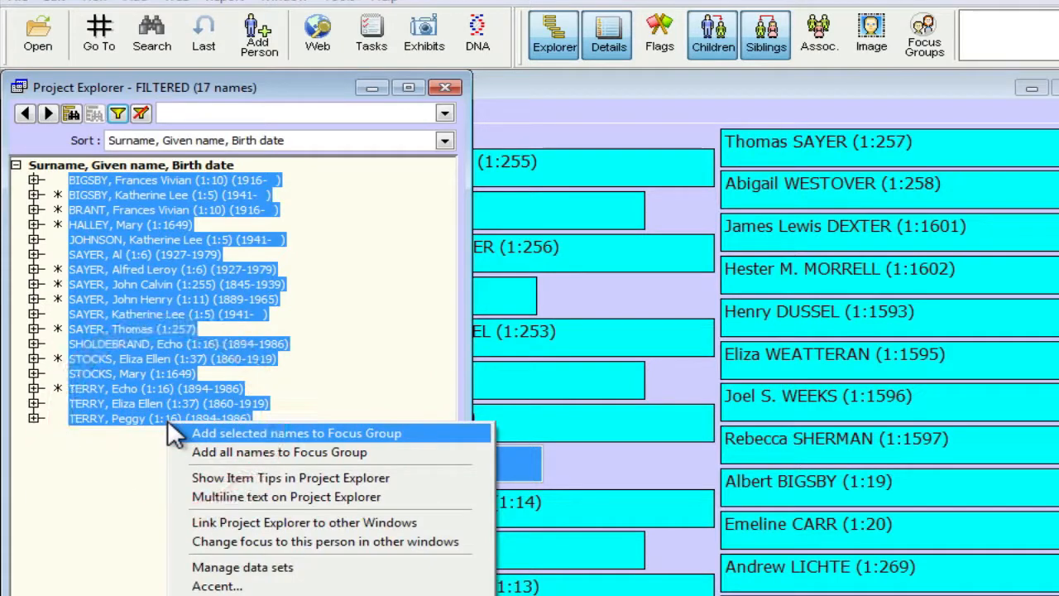
mouse_move(268, 453)
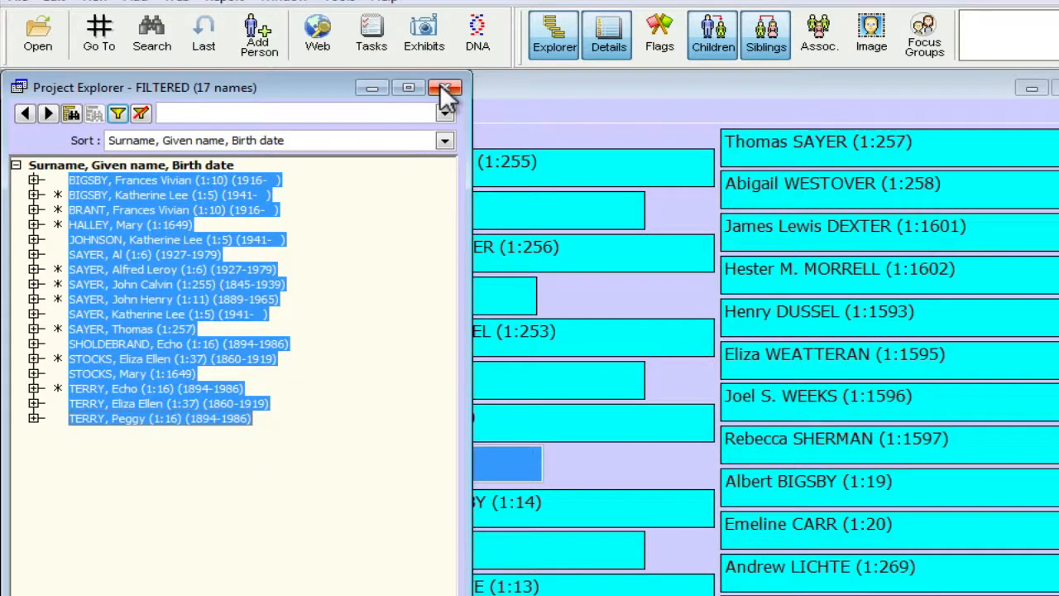
mouse_move(444, 91)
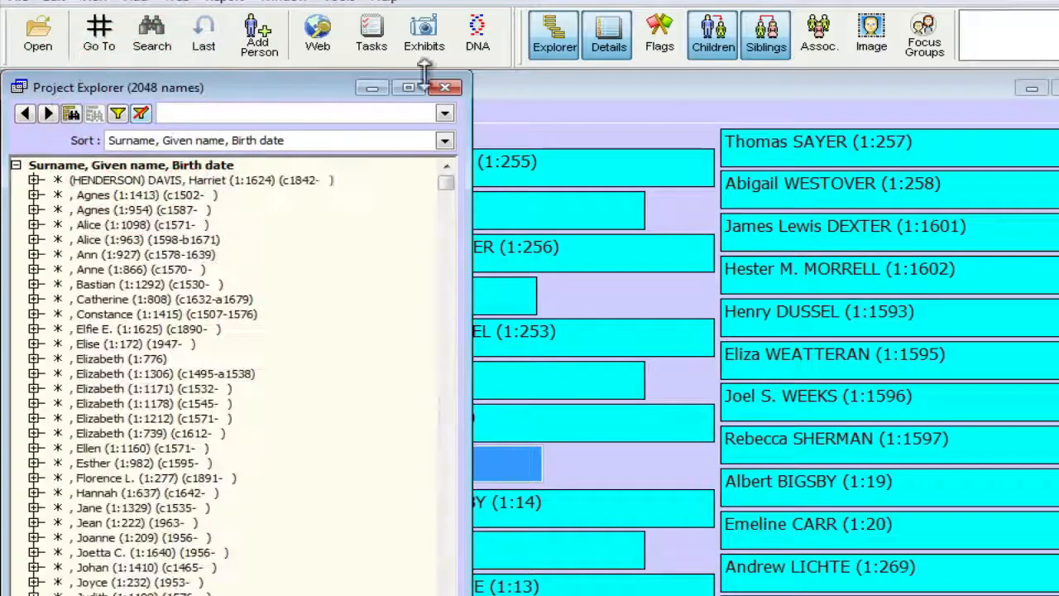
- Close the Project Explorer and review the 17 names in the Focus groups window
left_click(445, 86)
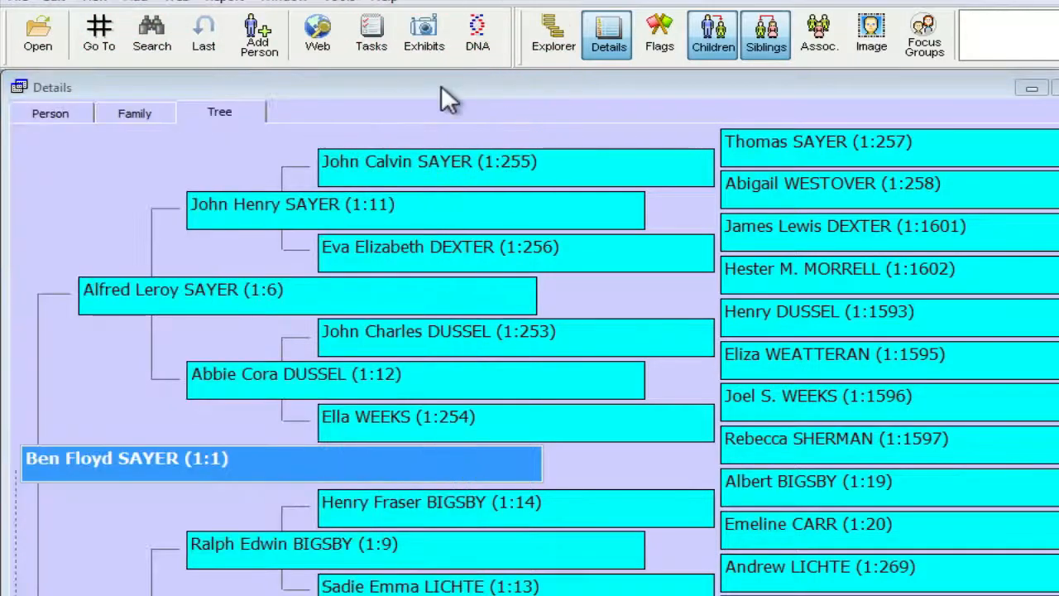
mouse_move(858, 81)
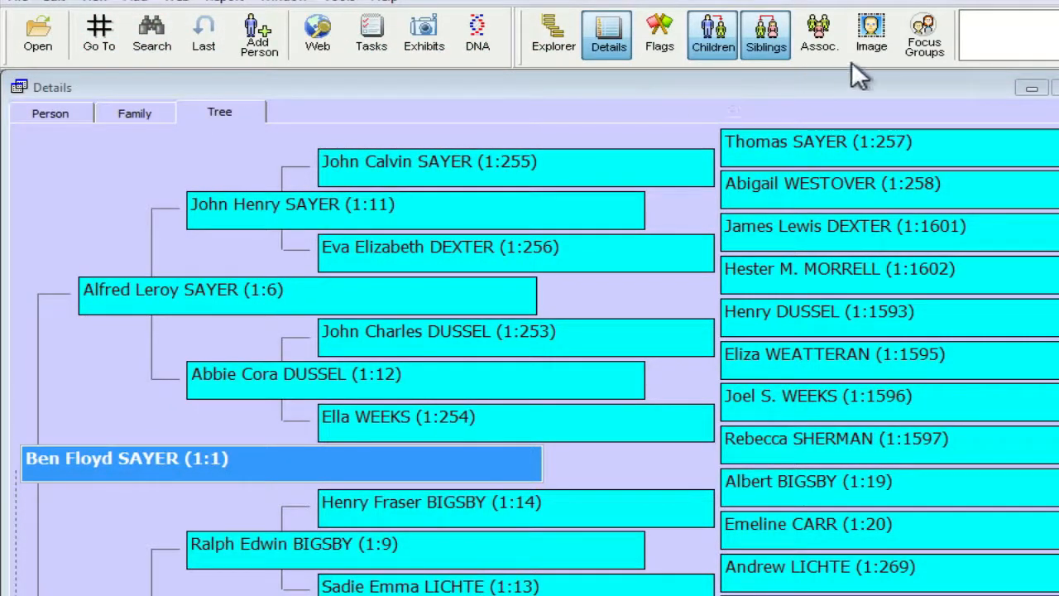
mouse_move(926, 33)
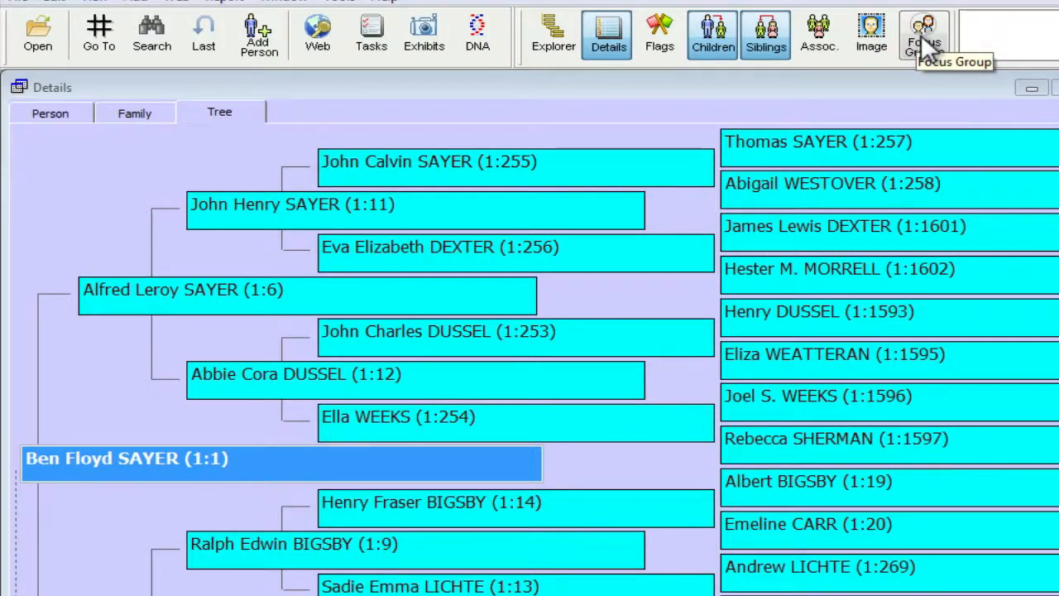
mouse_move(929, 49)
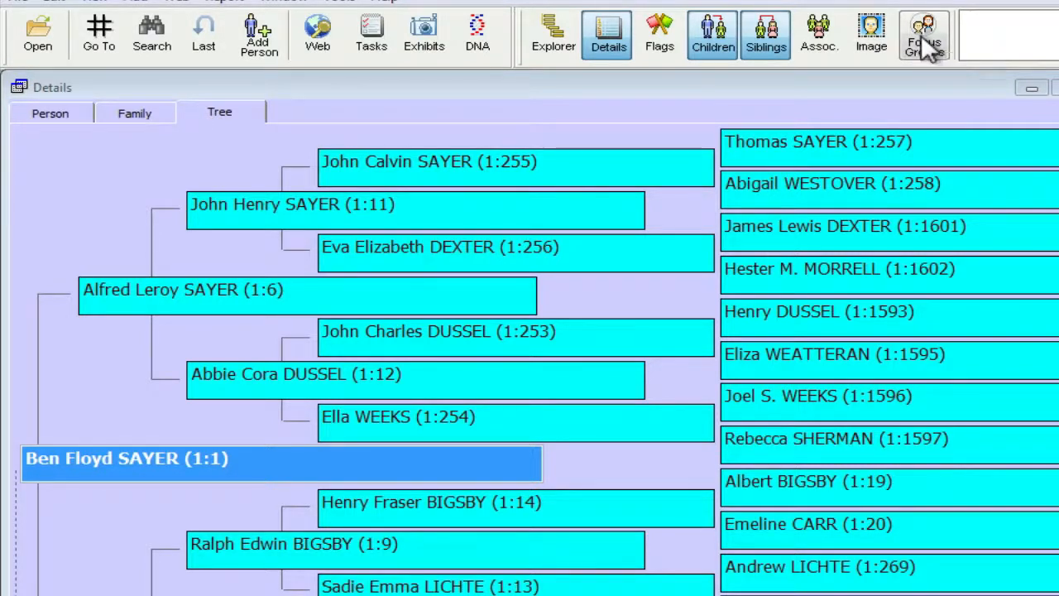
left_click(924, 32)
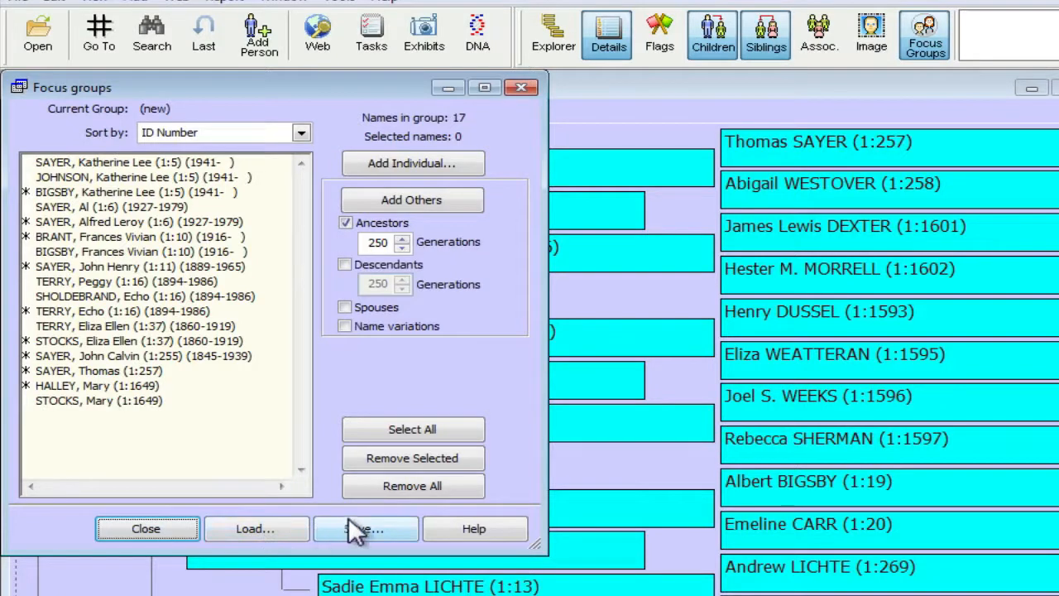
mouse_move(152, 542)
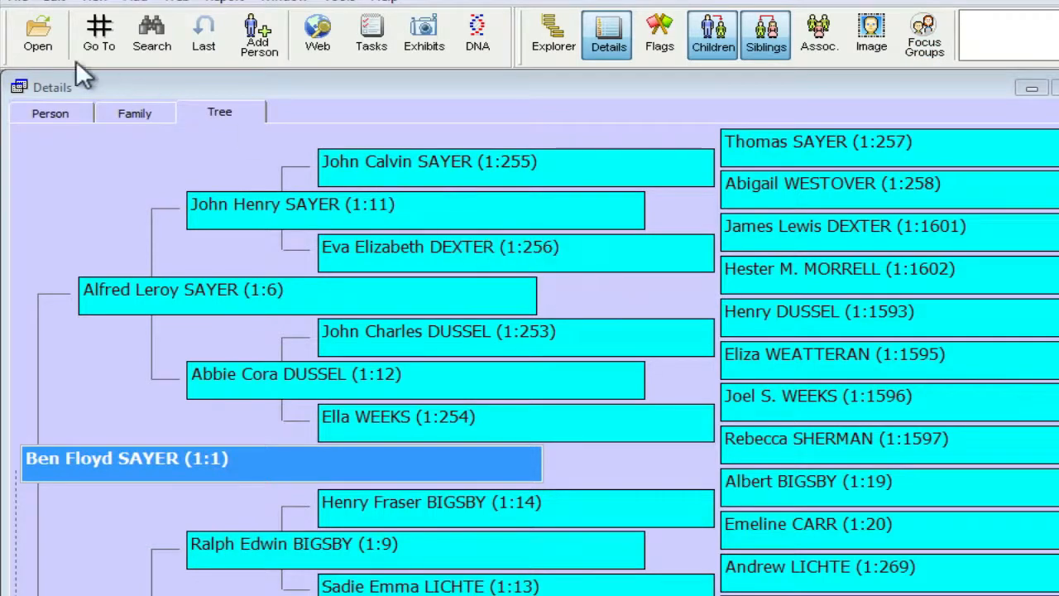
- Accent names by a Focus Group condition so members appear highlighted in the tree
left_click(25, 4)
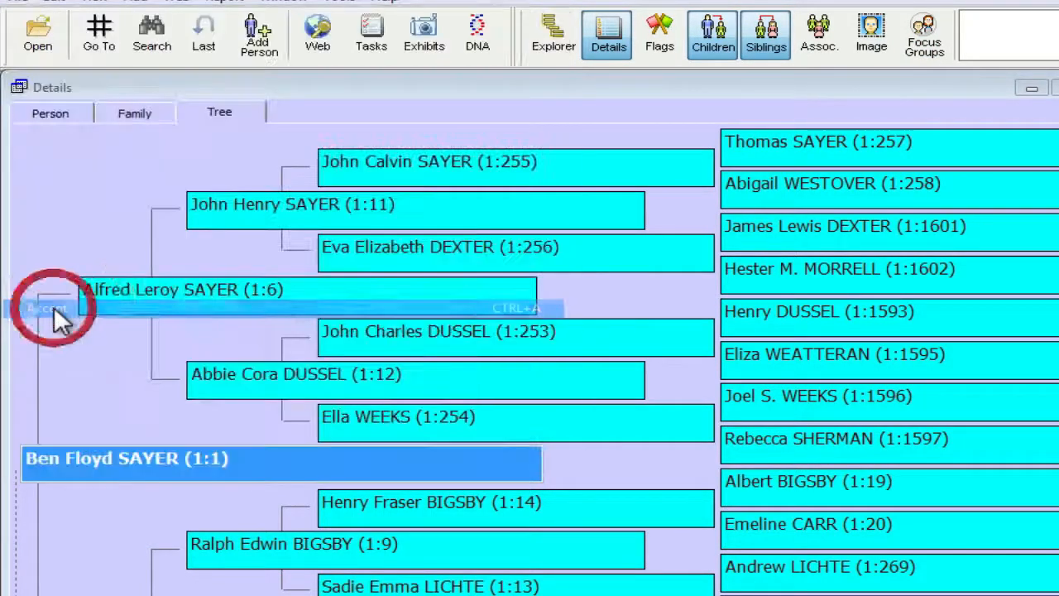
left_click(46, 310)
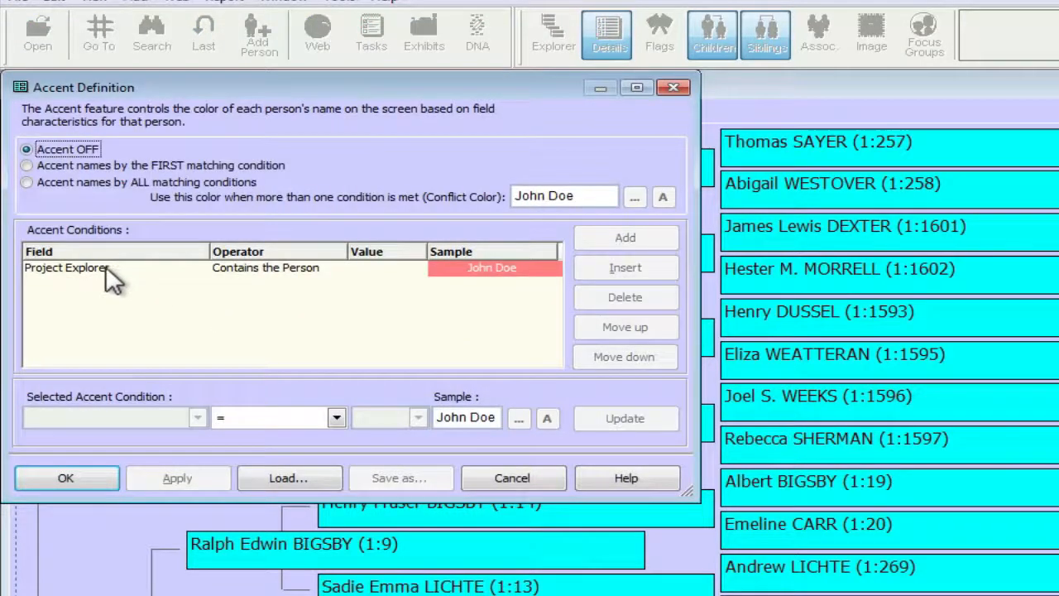
left_click(27, 182)
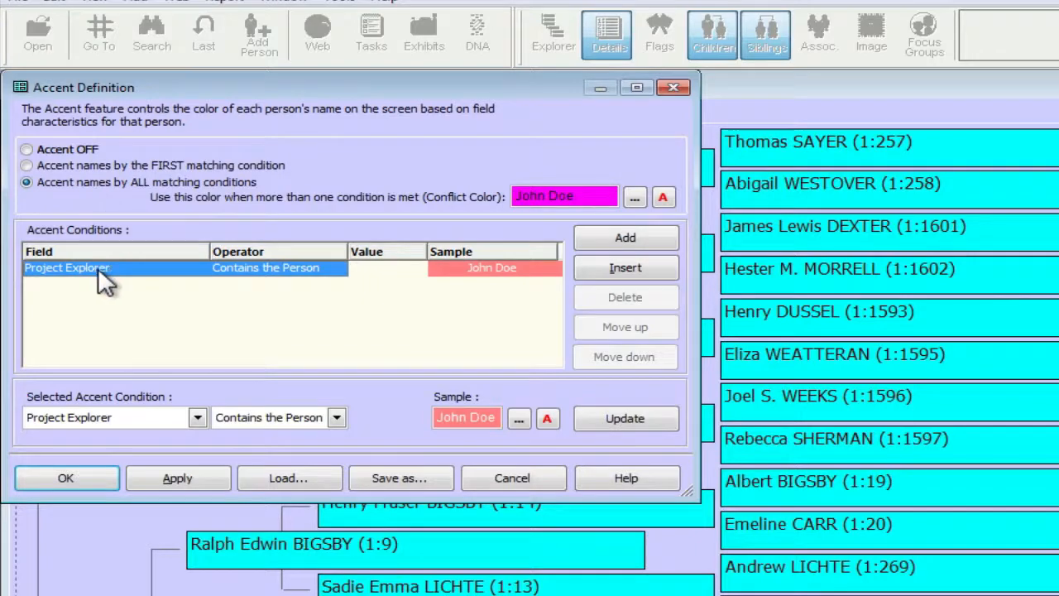
mouse_move(195, 427)
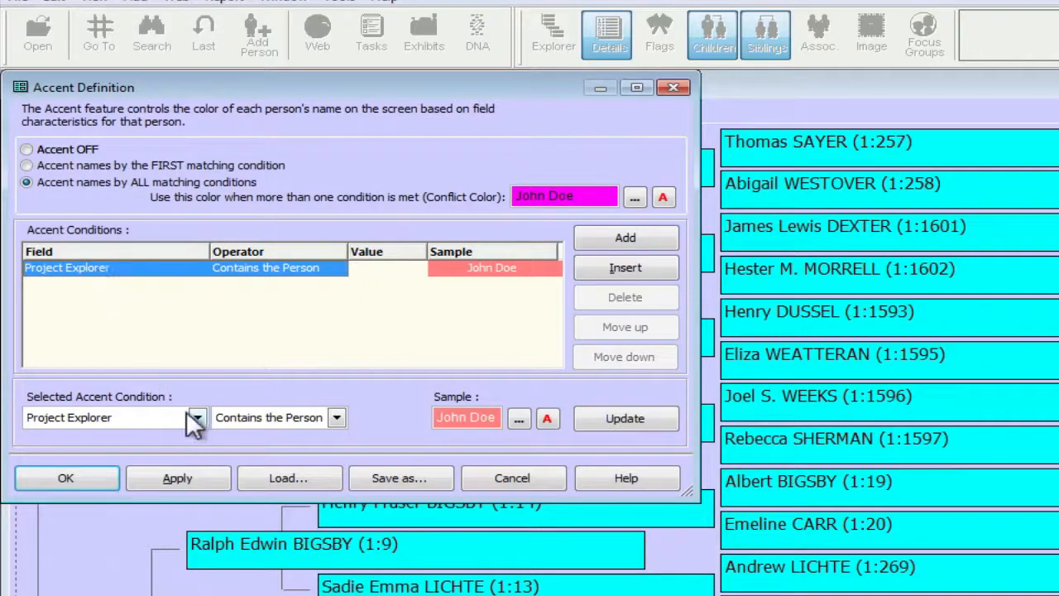
left_click(197, 417)
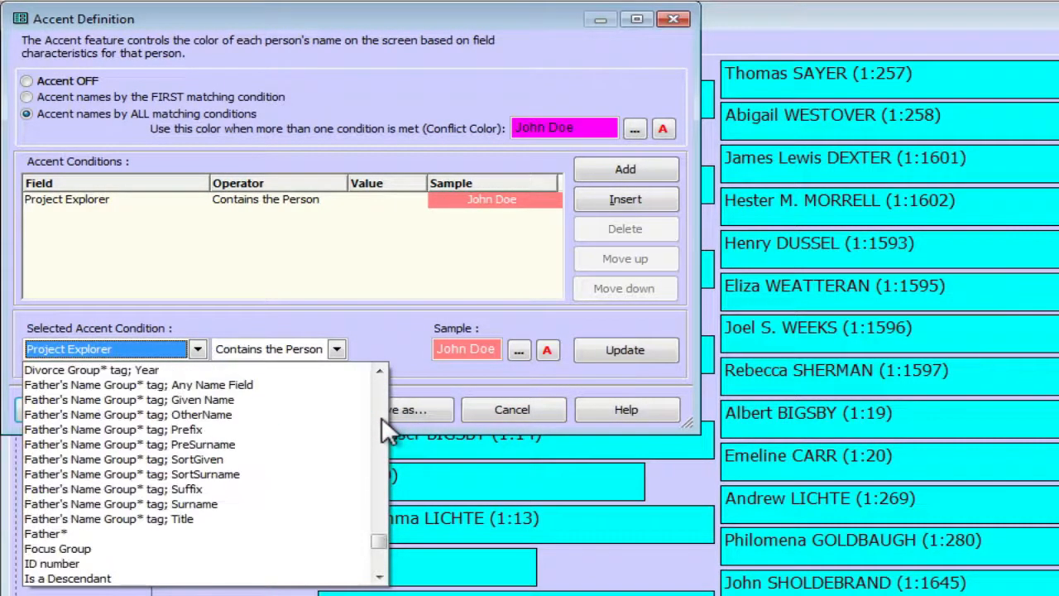
mouse_move(63, 547)
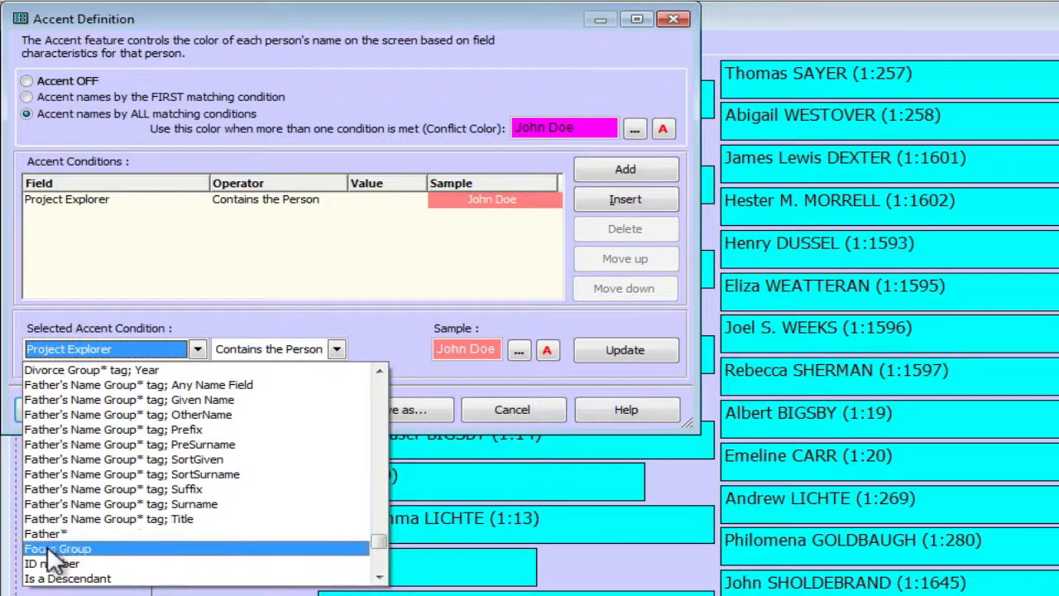
left_click(58, 546)
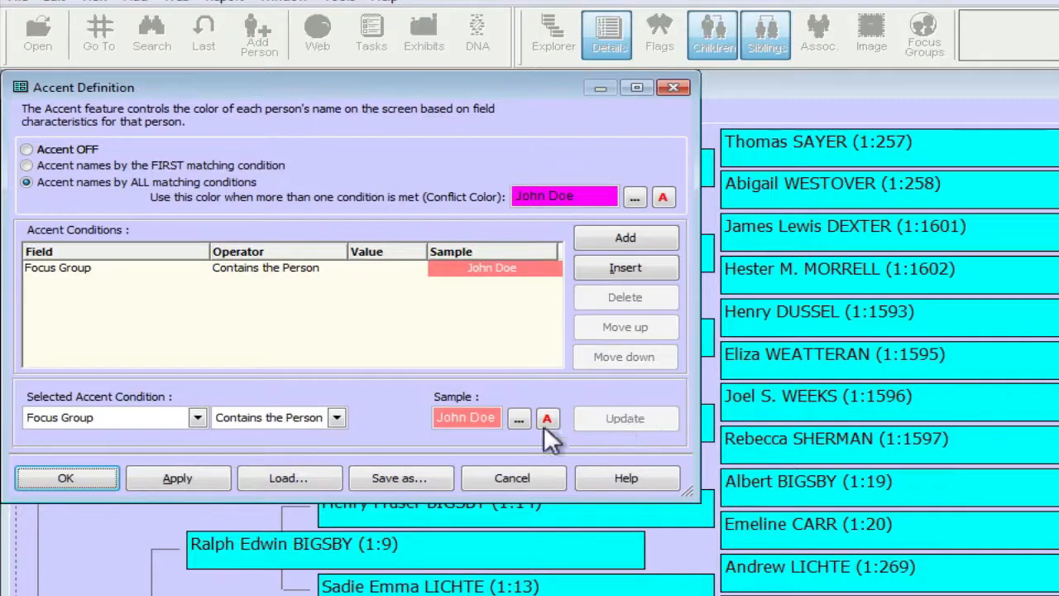
mouse_move(66, 478)
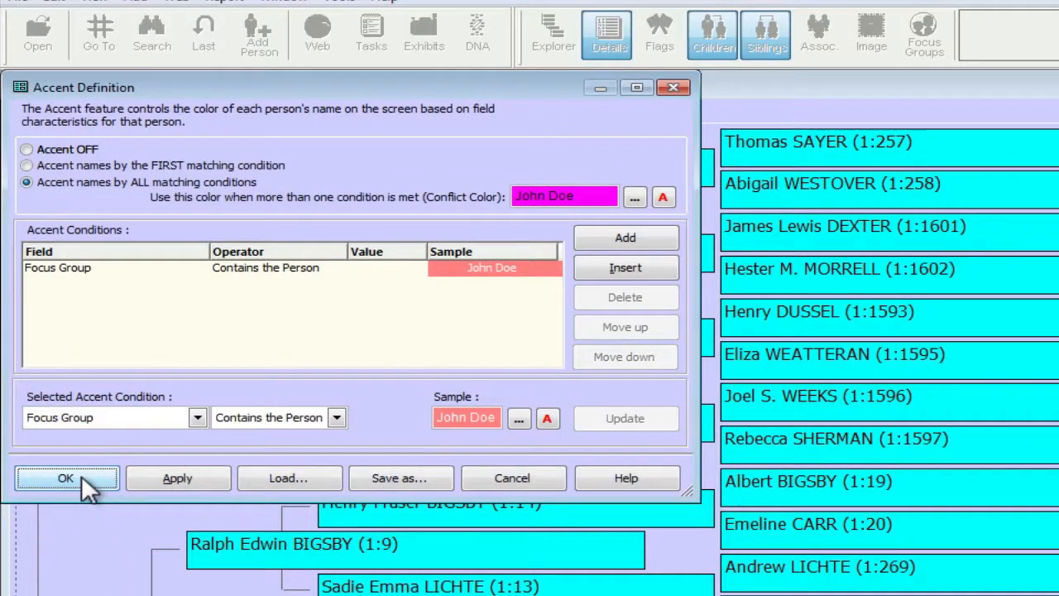
left_click(67, 476)
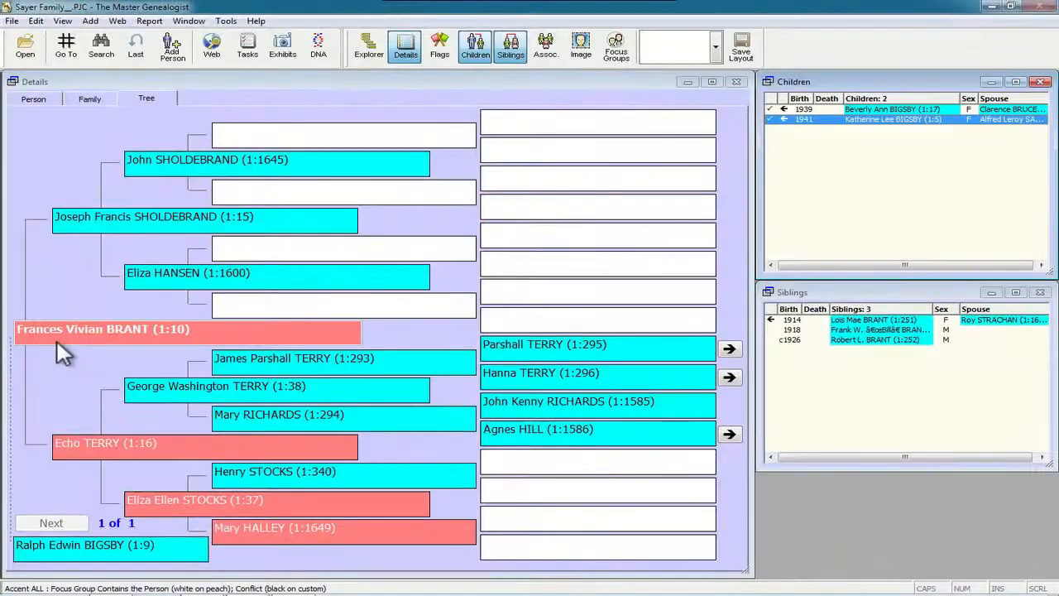
mouse_move(116, 63)
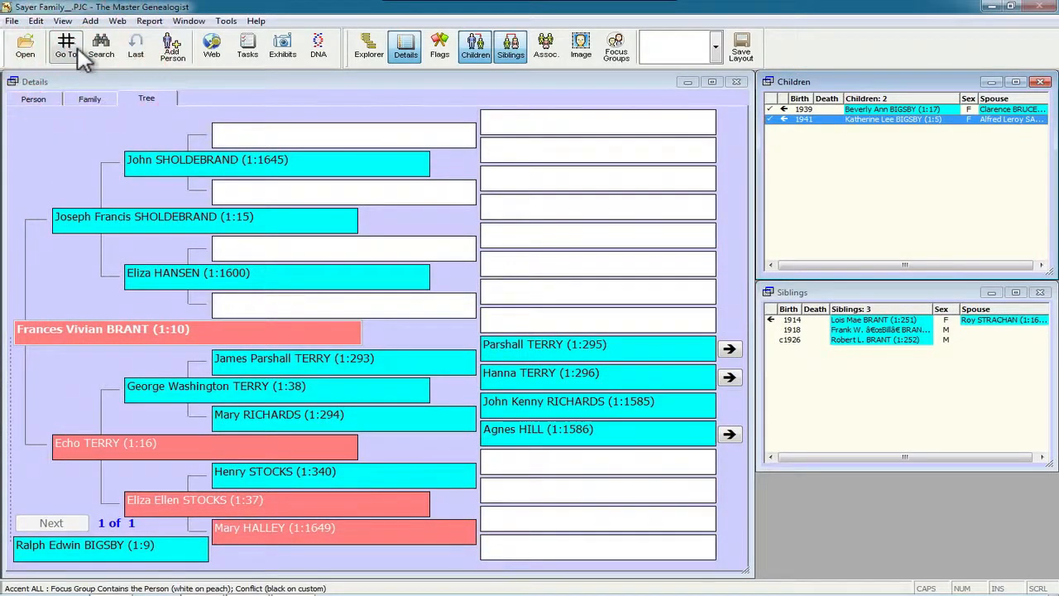
mouse_move(74, 58)
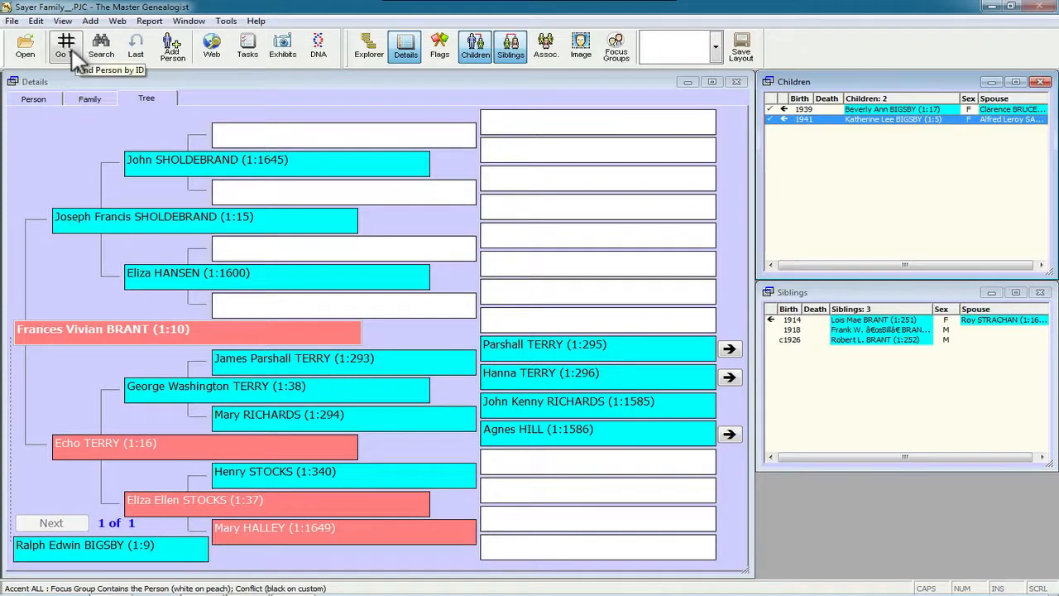
left_click(65, 43)
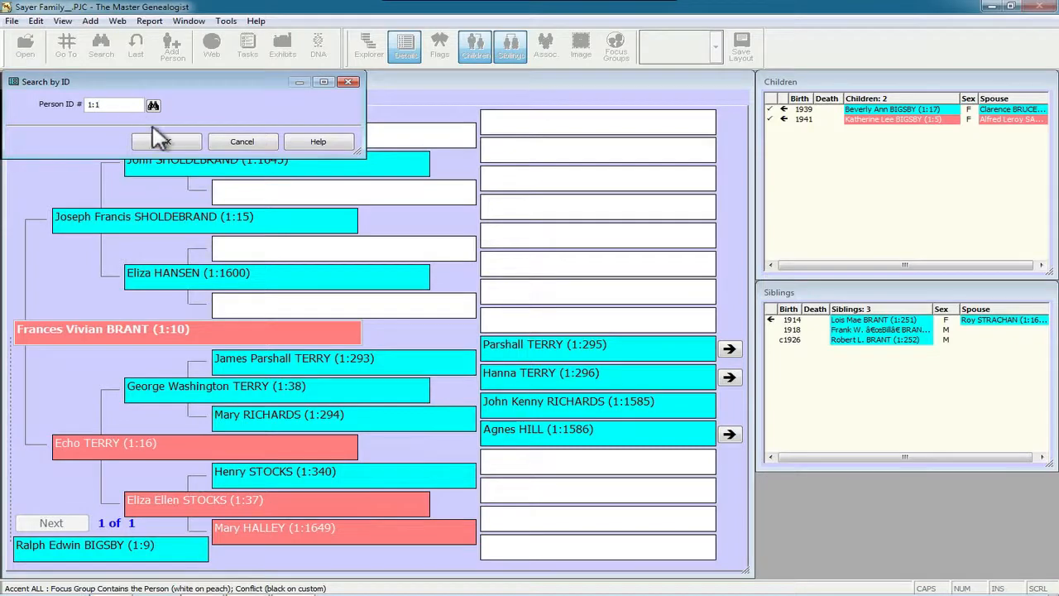
left_click(166, 142)
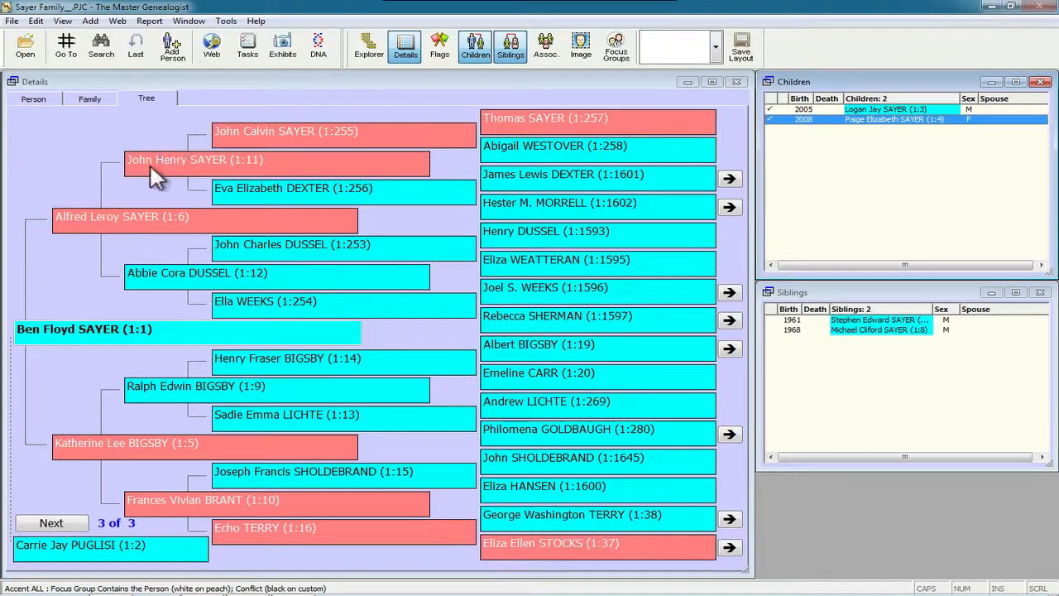
mouse_move(121, 235)
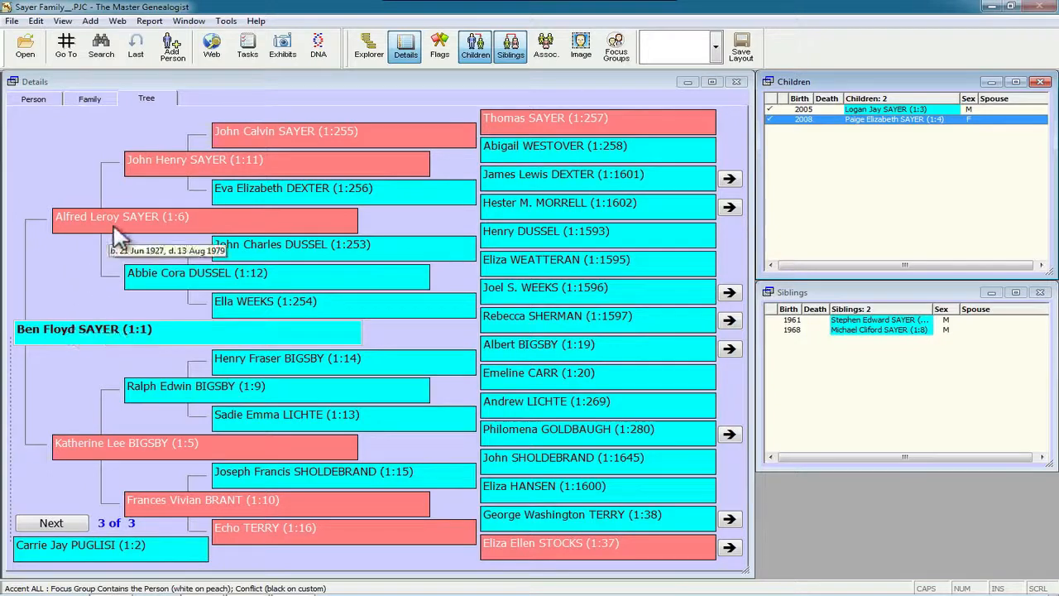
mouse_move(169, 478)
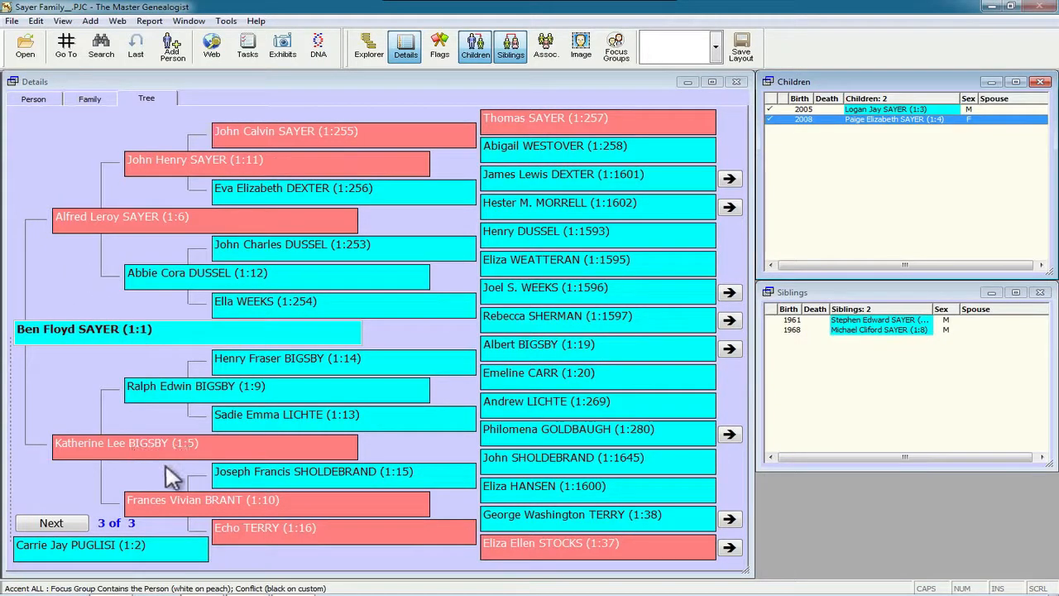